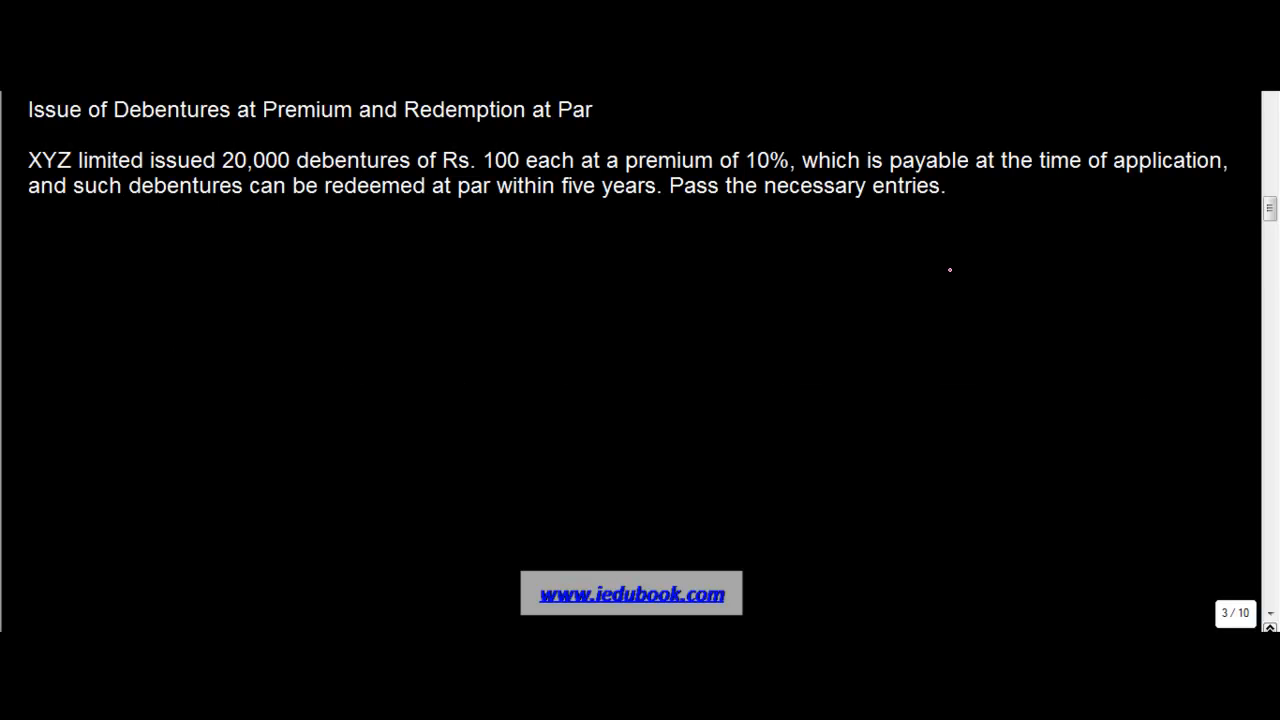
Draw pink pen underlines beneath 'Debentures at Premium' and 'Redemption' in the slide title.
drag(180, 130, 305, 130)
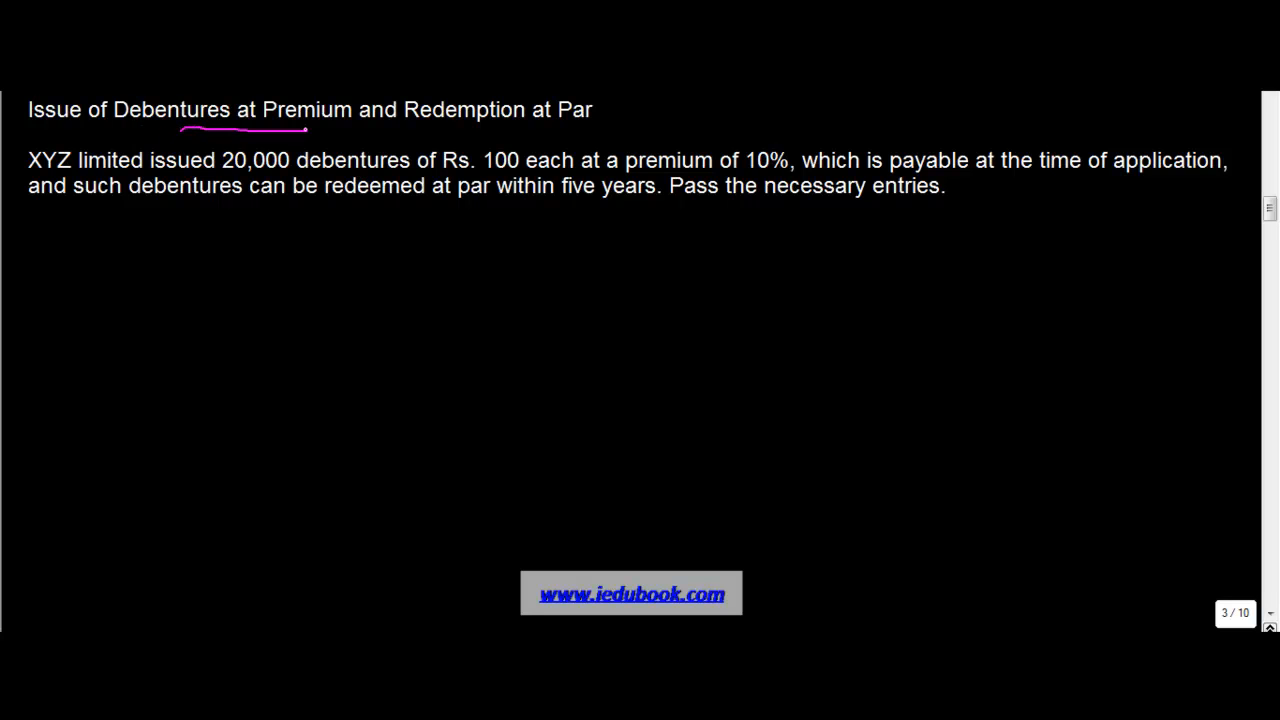
drag(420, 128, 525, 128)
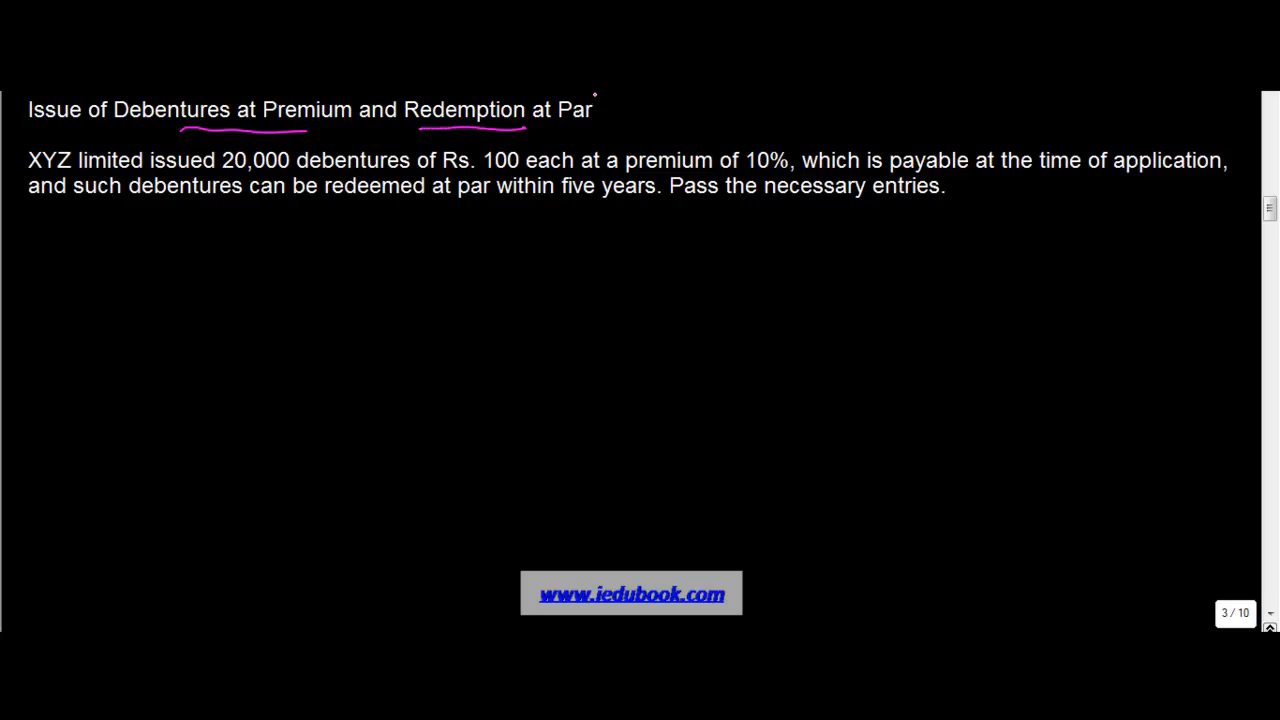